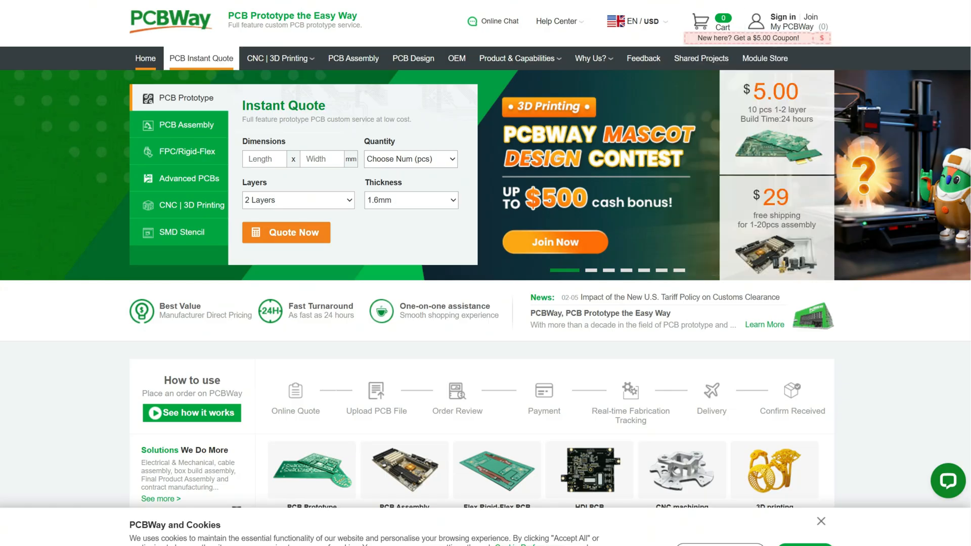
- Scroll the channel's Videos grid down to the ESP32 uploads from about five months ago
left_click(591, 59)
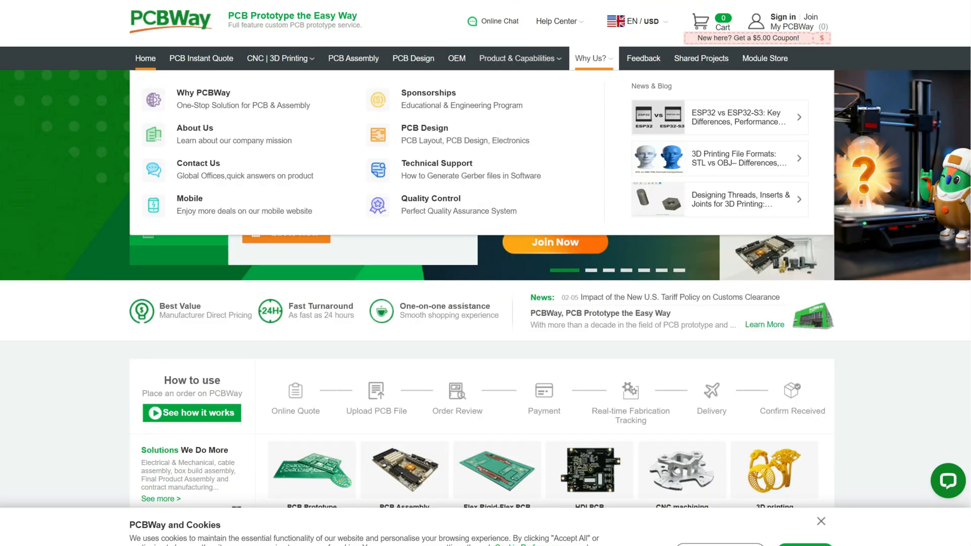
scroll("down", 3)
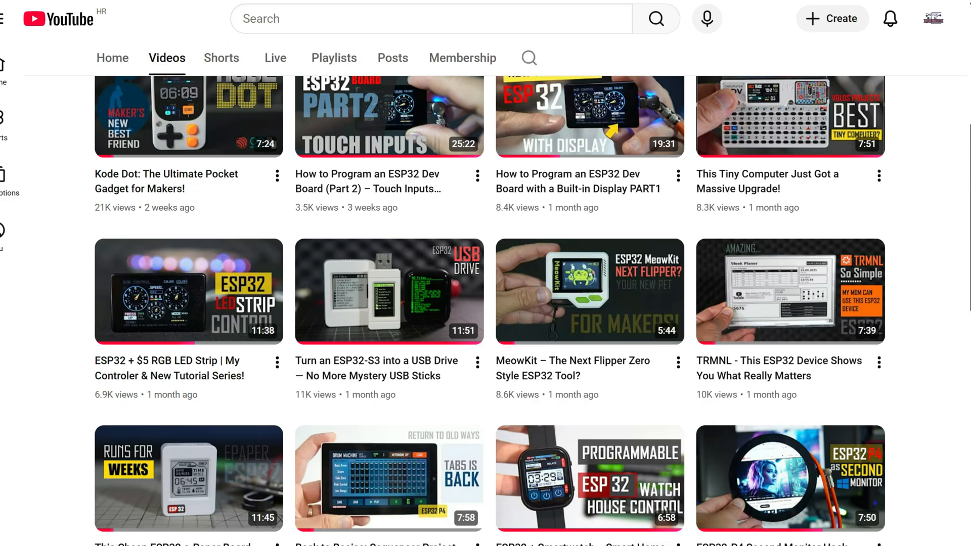
scroll("down", 3)
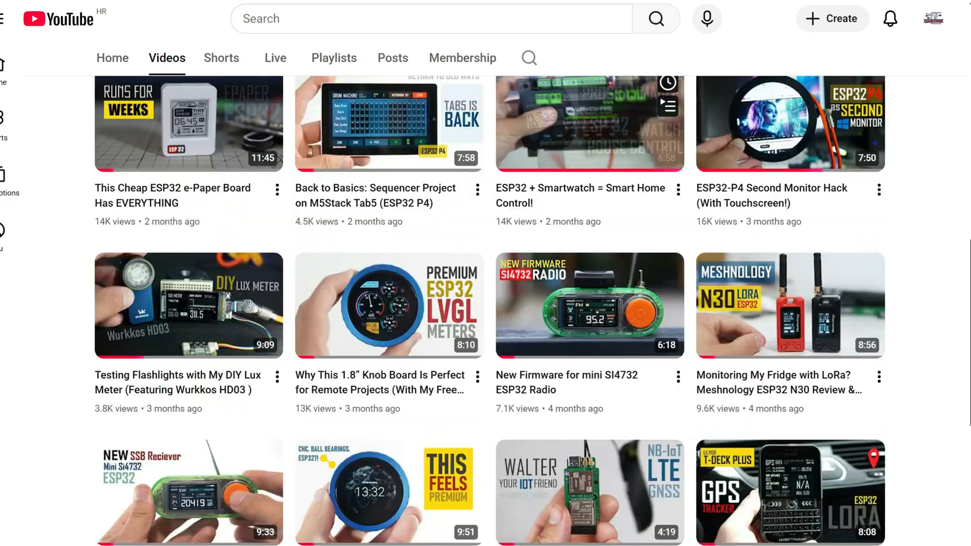
scroll("down", 3)
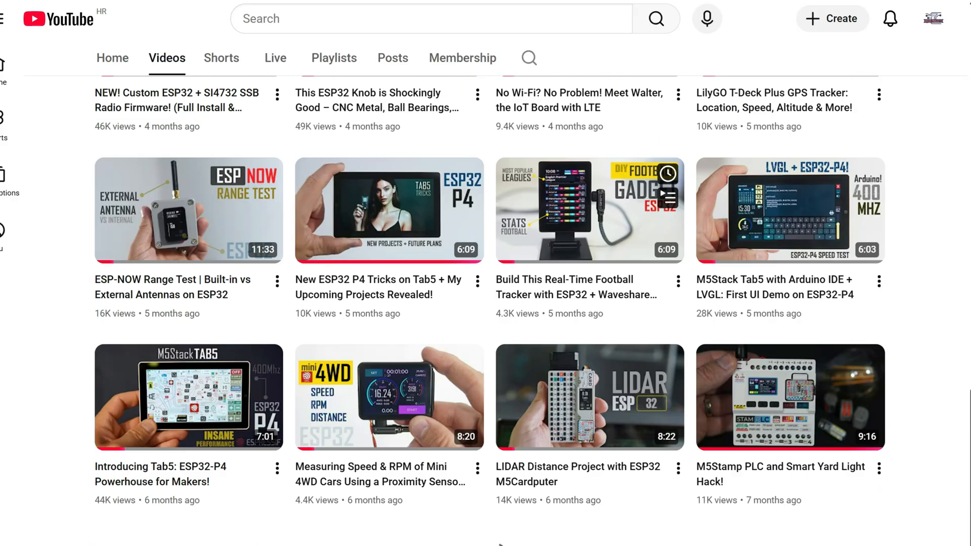
scroll("down", 3)
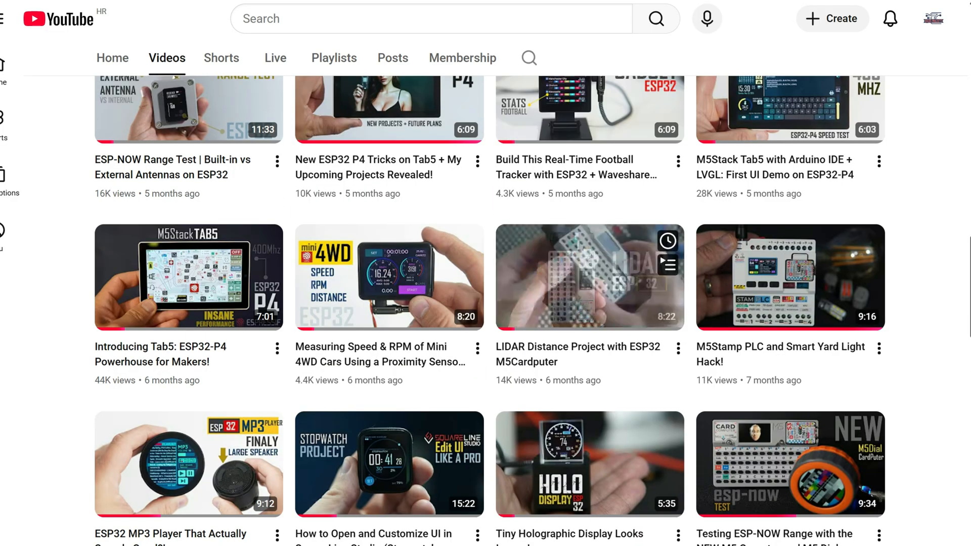
scroll("up", 3)
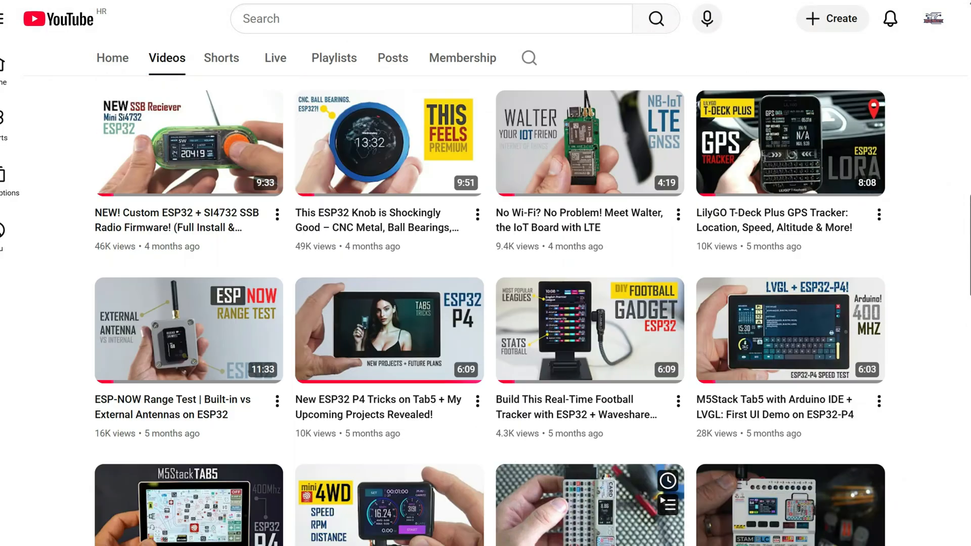